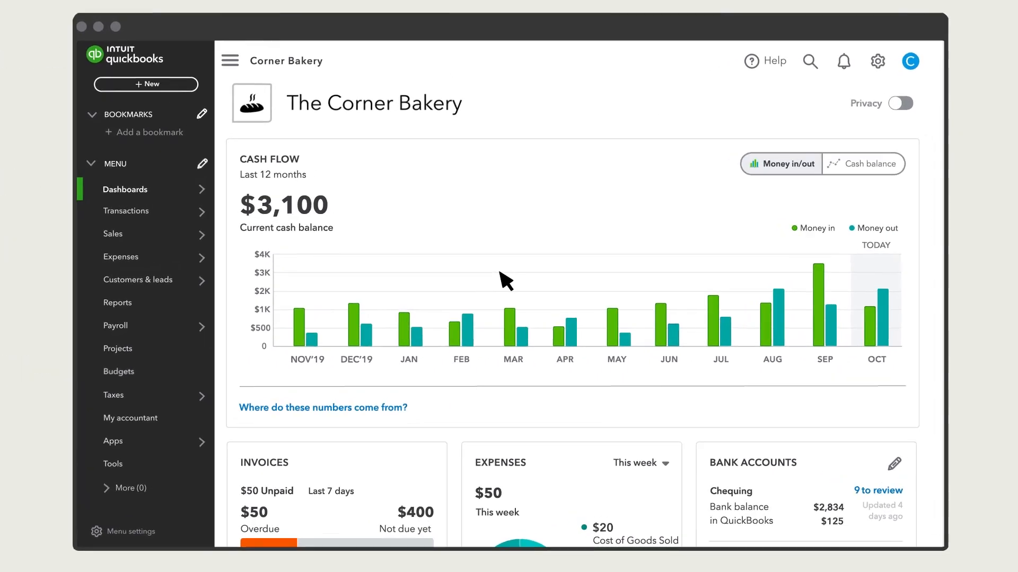
Open Account and settings from the gear menu and show the Sales settings.
{"action": "left_click", "coordinate": [876, 61]}
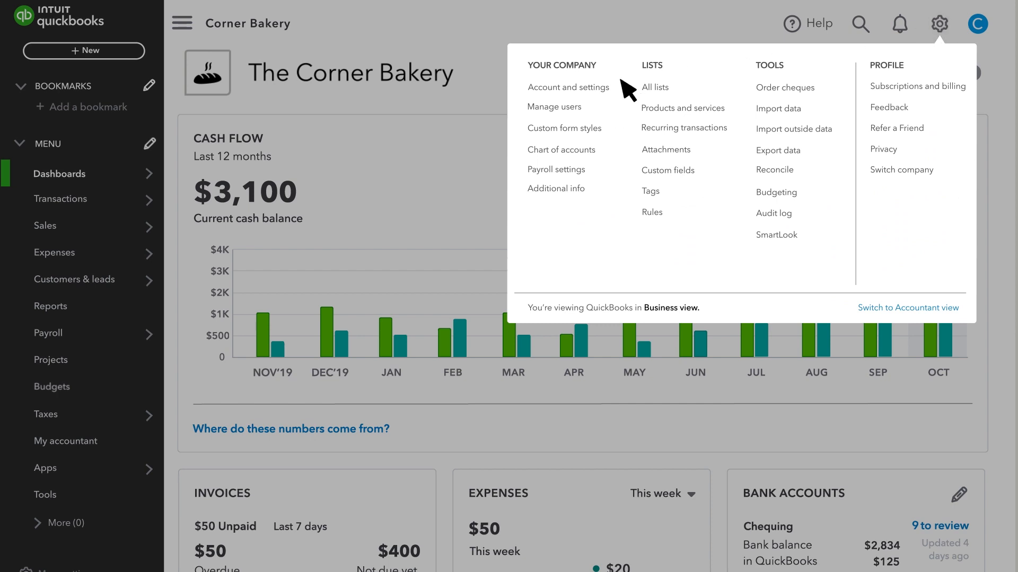
{"action": "left_click", "coordinate": [568, 87]}
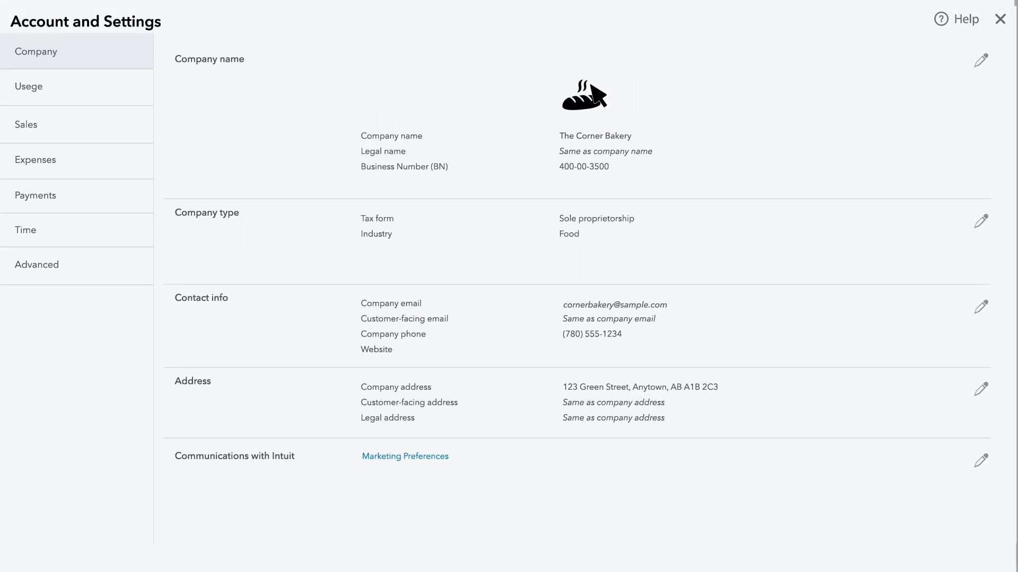
{"action": "left_click", "coordinate": [25, 125]}
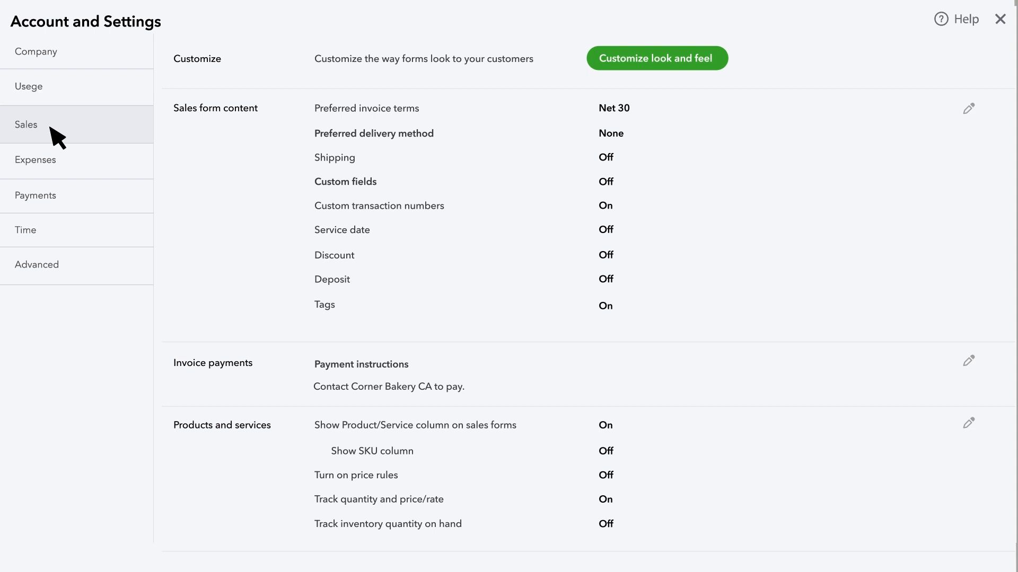
{"action": "mouse_move", "coordinate": [719, 63]}
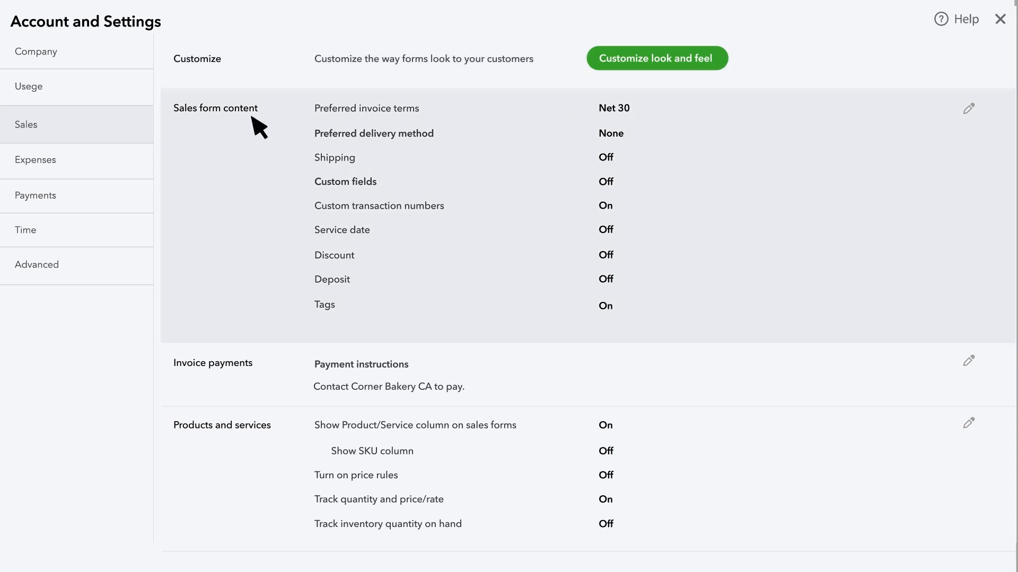
{"action": "mouse_move", "coordinate": [290, 129]}
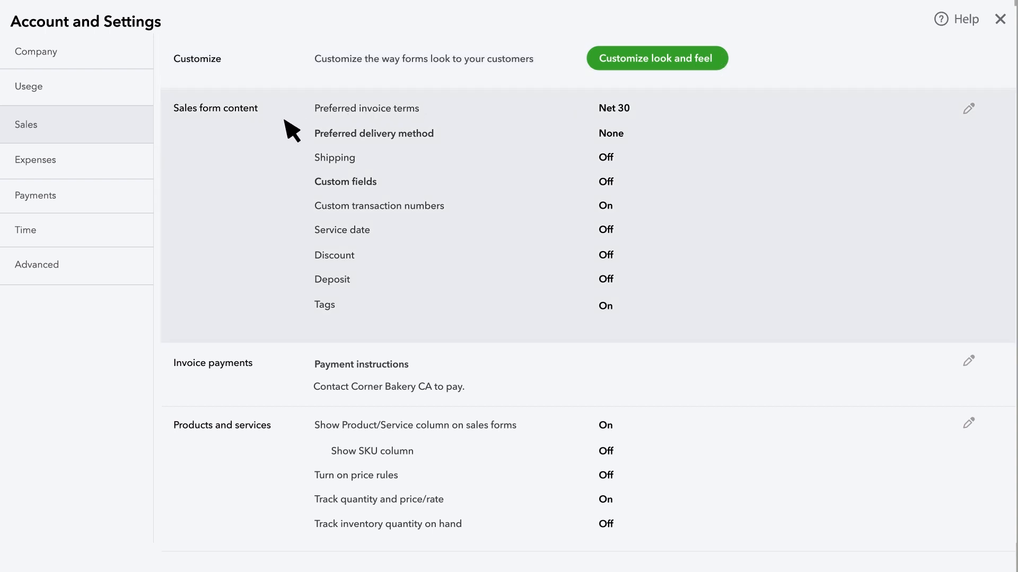
{"action": "mouse_move", "coordinate": [457, 144]}
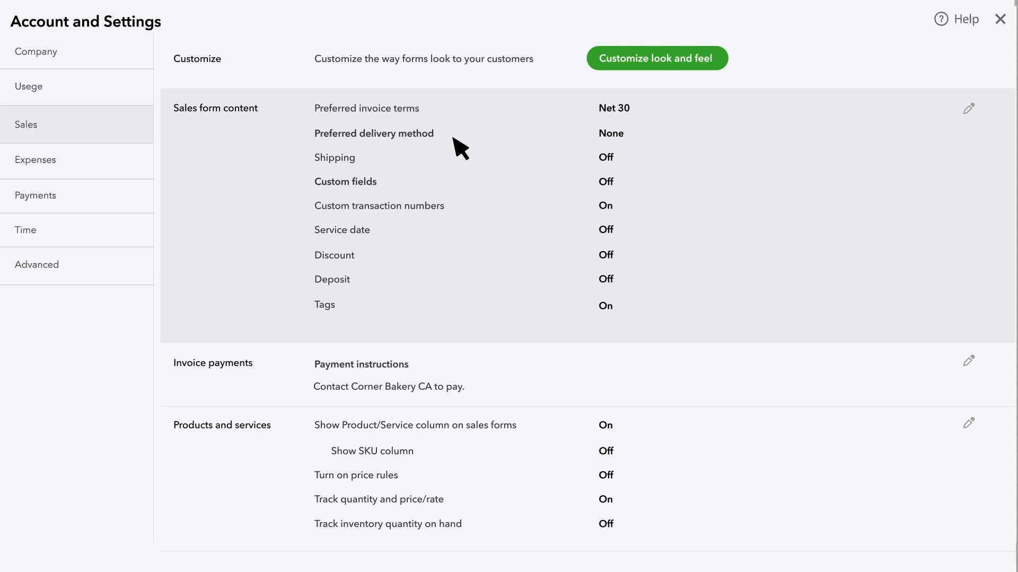
Turn on shipping, set Net 30 invoice terms and Print later delivery, and save.
{"action": "left_click", "coordinate": [968, 108]}
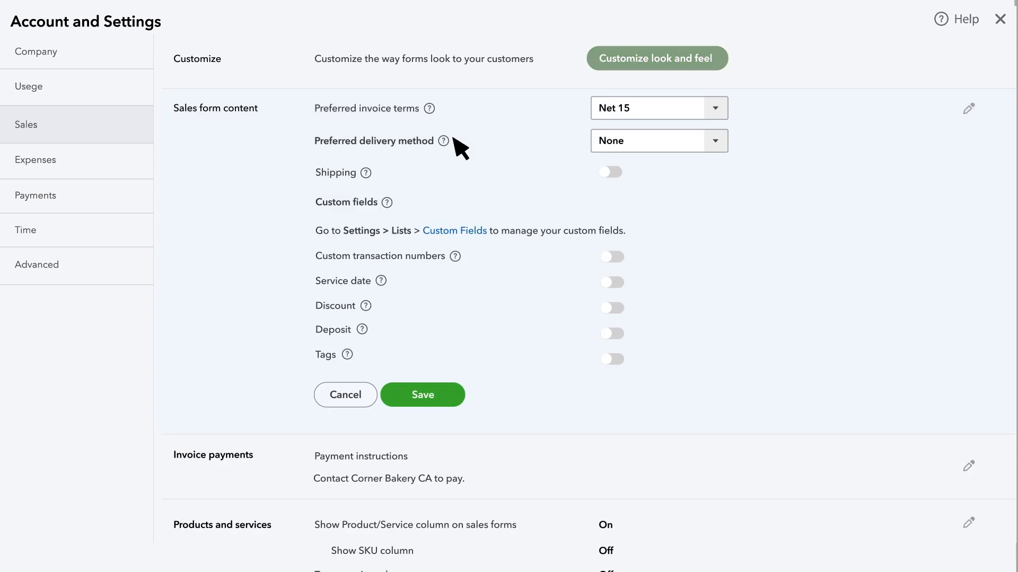
{"action": "mouse_move", "coordinate": [610, 175]}
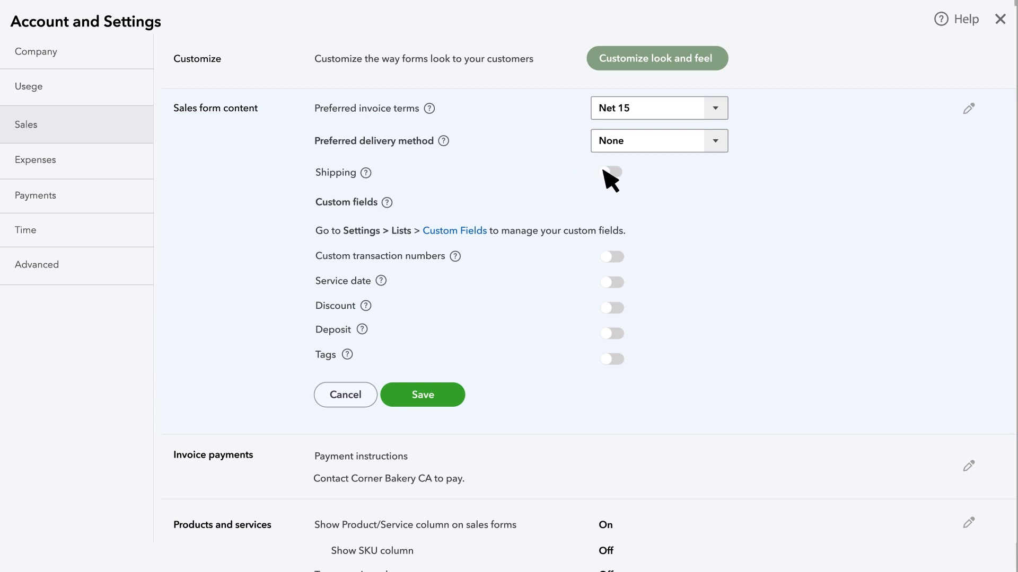
{"action": "left_click", "coordinate": [611, 173]}
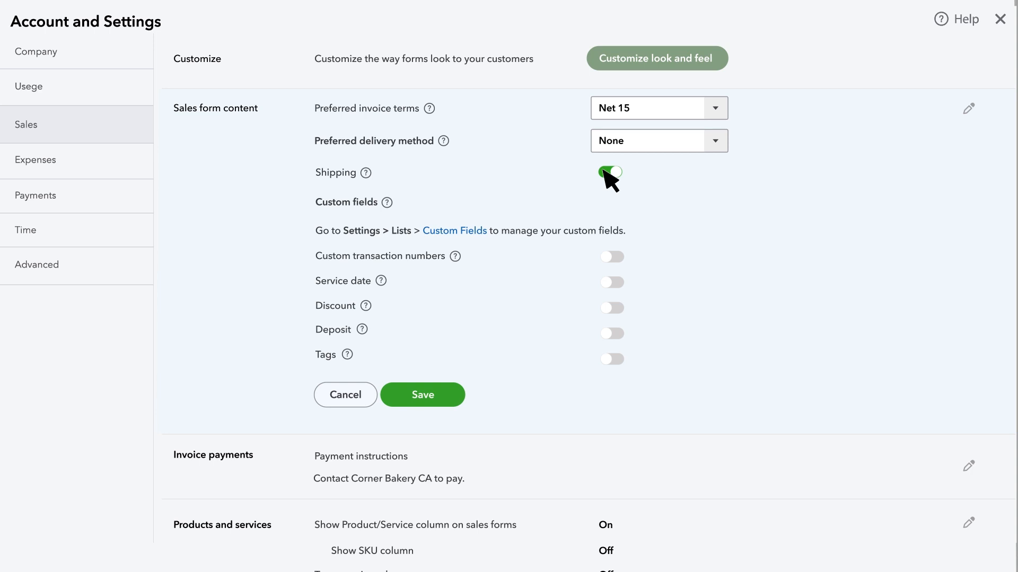
{"action": "left_click", "coordinate": [610, 172]}
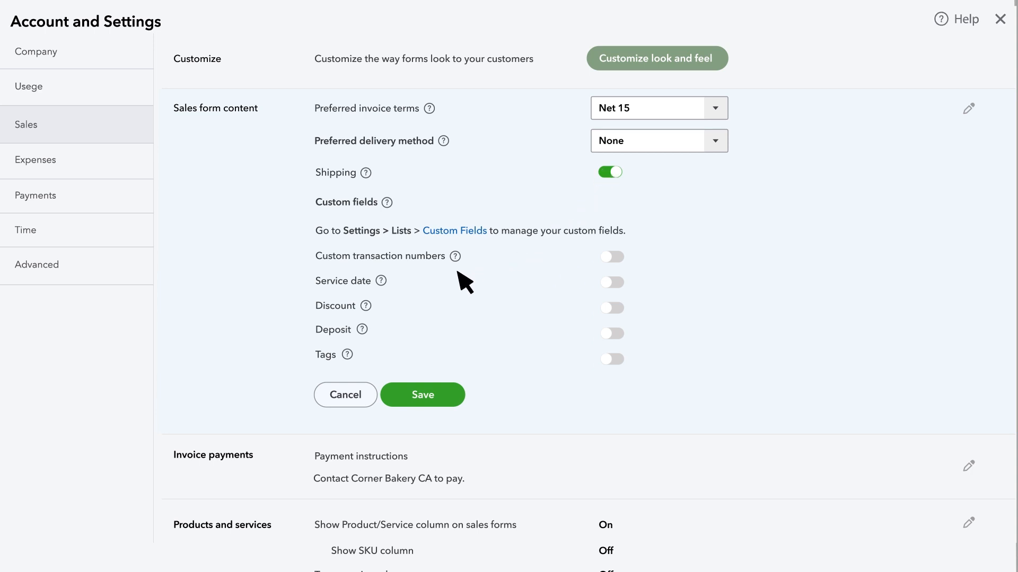
{"action": "mouse_move", "coordinate": [395, 359]}
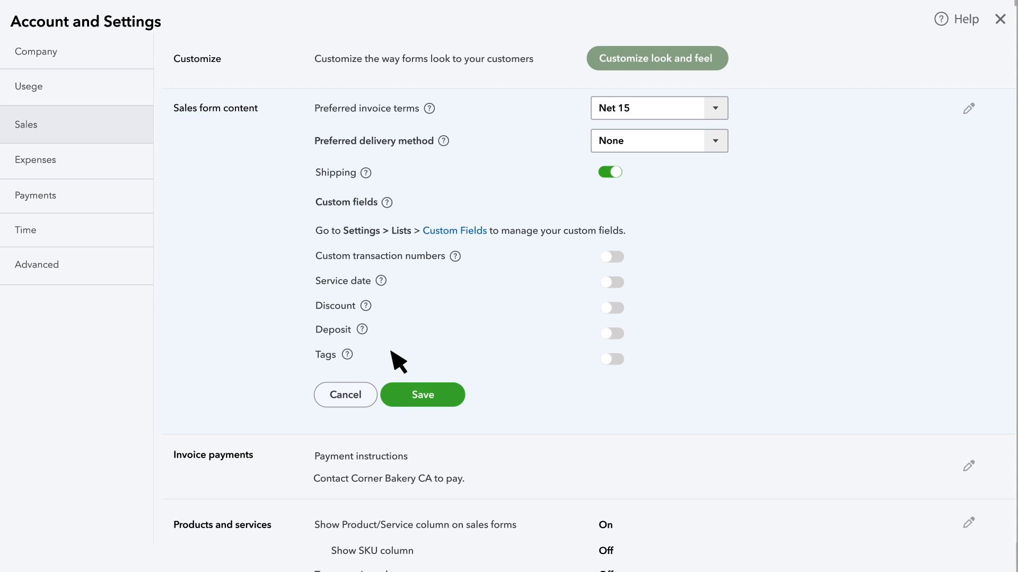
{"action": "mouse_move", "coordinate": [708, 123]}
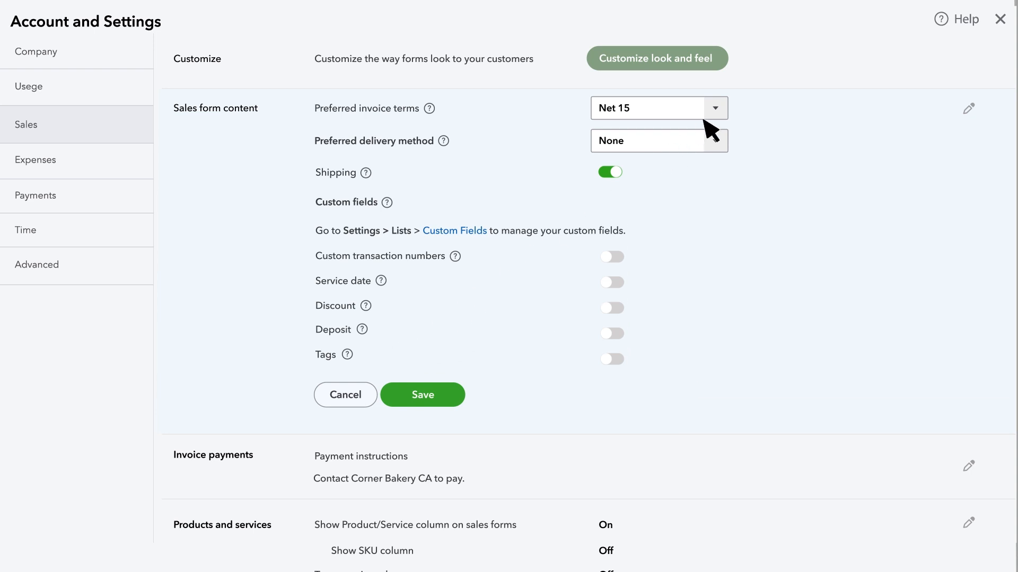
{"action": "mouse_move", "coordinate": [727, 114]}
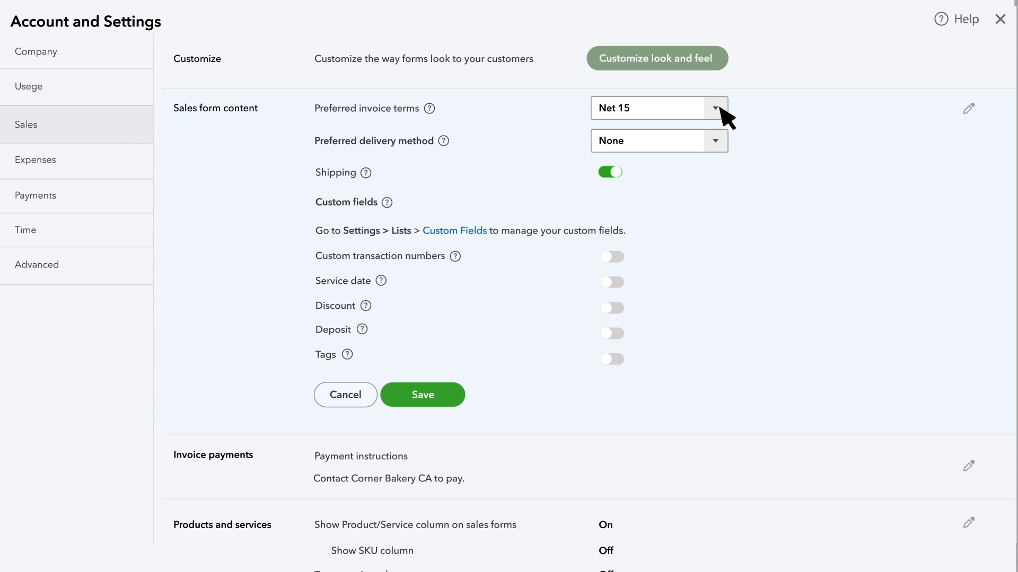
{"action": "left_click", "coordinate": [716, 109]}
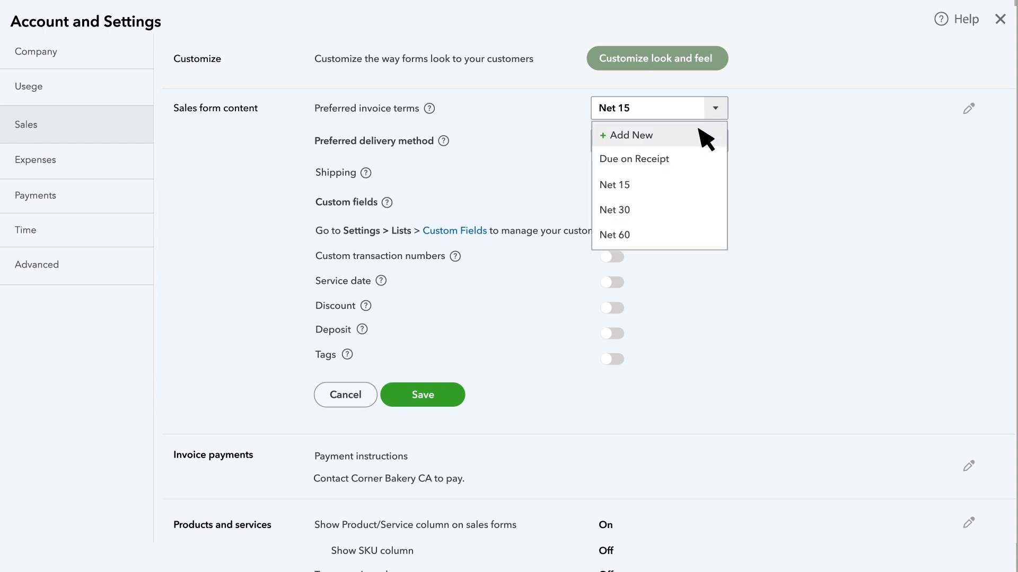
{"action": "left_click", "coordinate": [614, 210]}
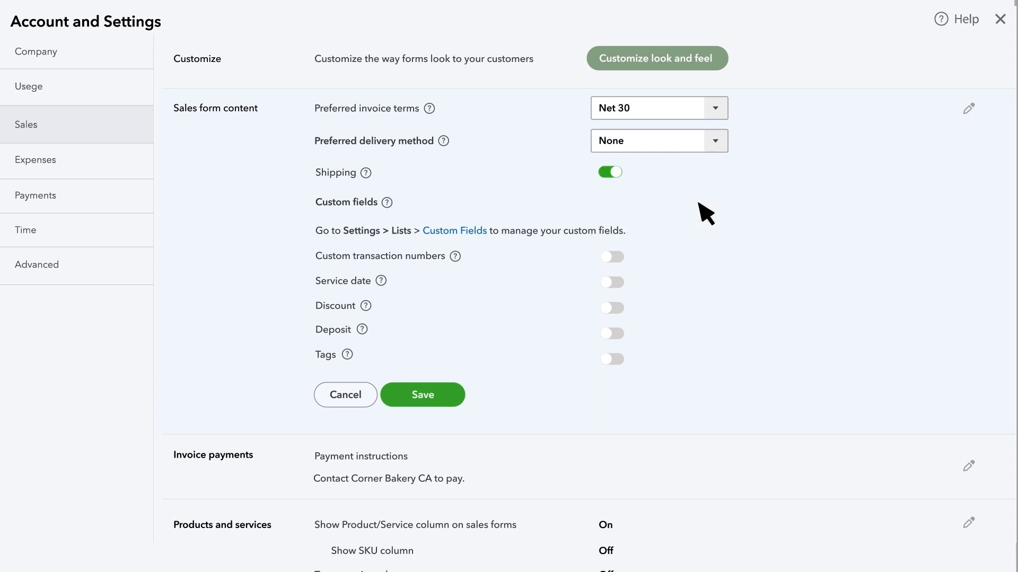
{"action": "mouse_move", "coordinate": [720, 153]}
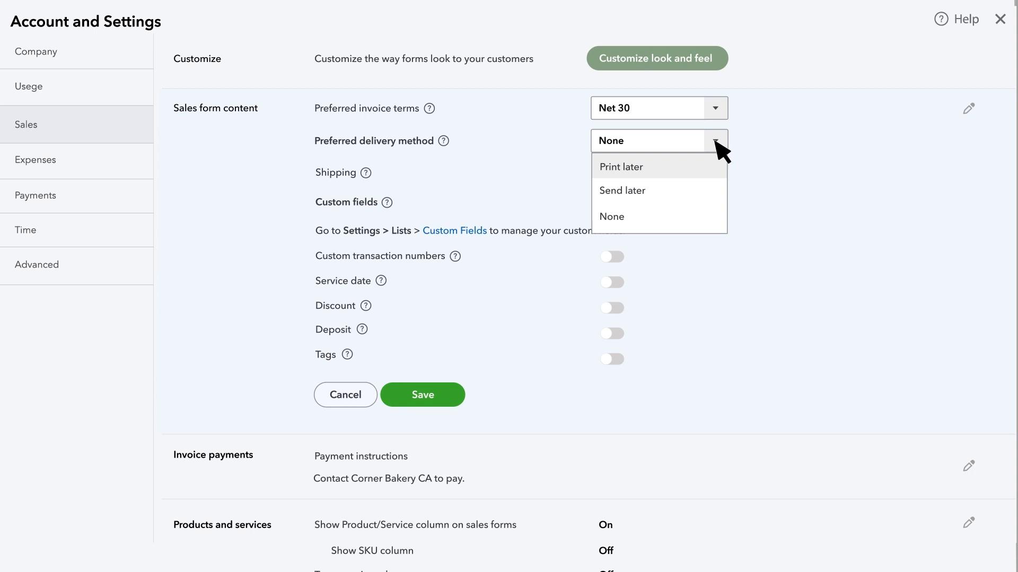
{"action": "mouse_move", "coordinate": [677, 167]}
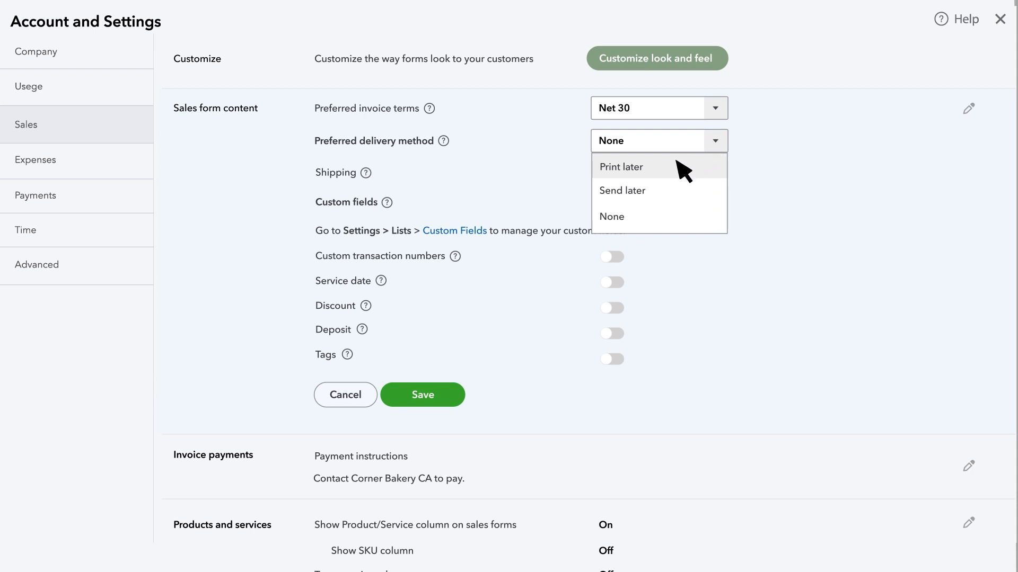
{"action": "left_click", "coordinate": [621, 167]}
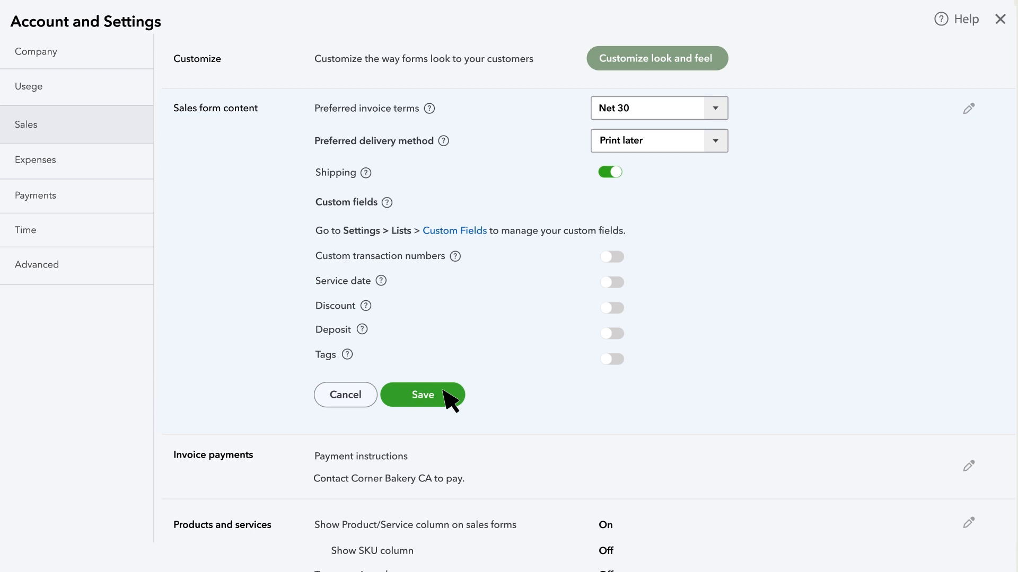
{"action": "left_click", "coordinate": [422, 395]}
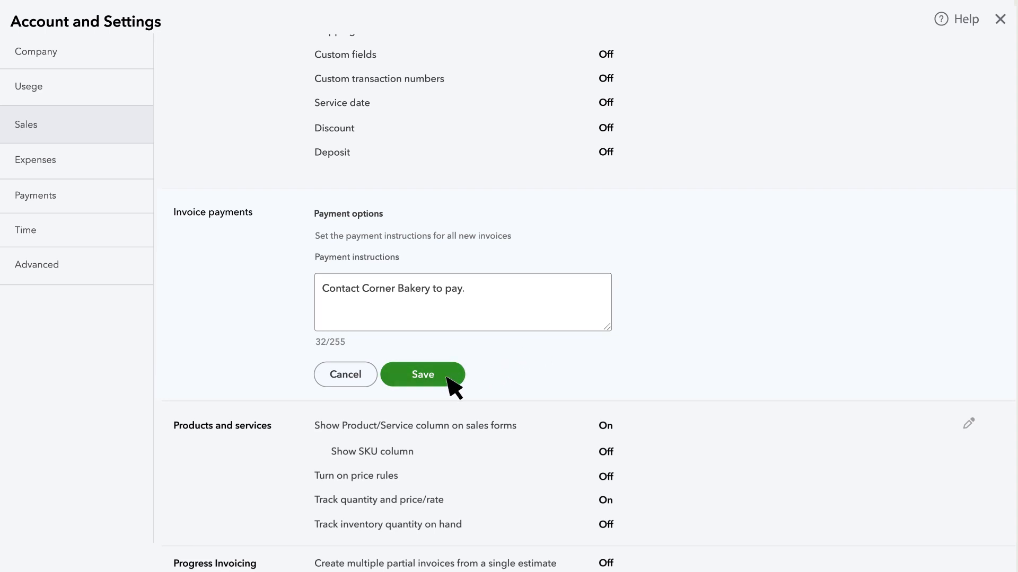
Save payment instructions, then enable SKU column, inventory quantity tracking and price rules.
{"action": "left_click", "coordinate": [422, 375]}
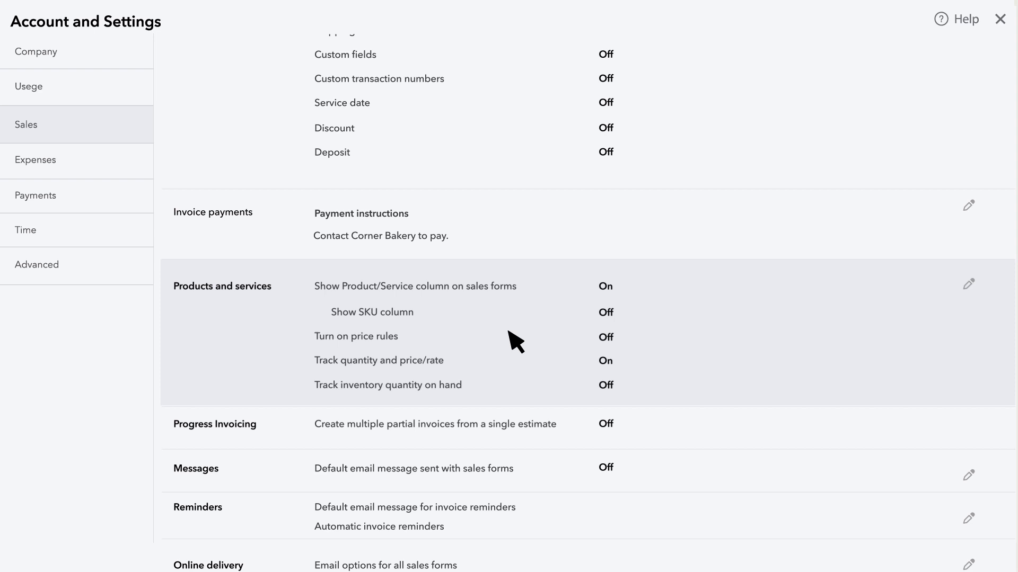
{"action": "left_click", "coordinate": [968, 284]}
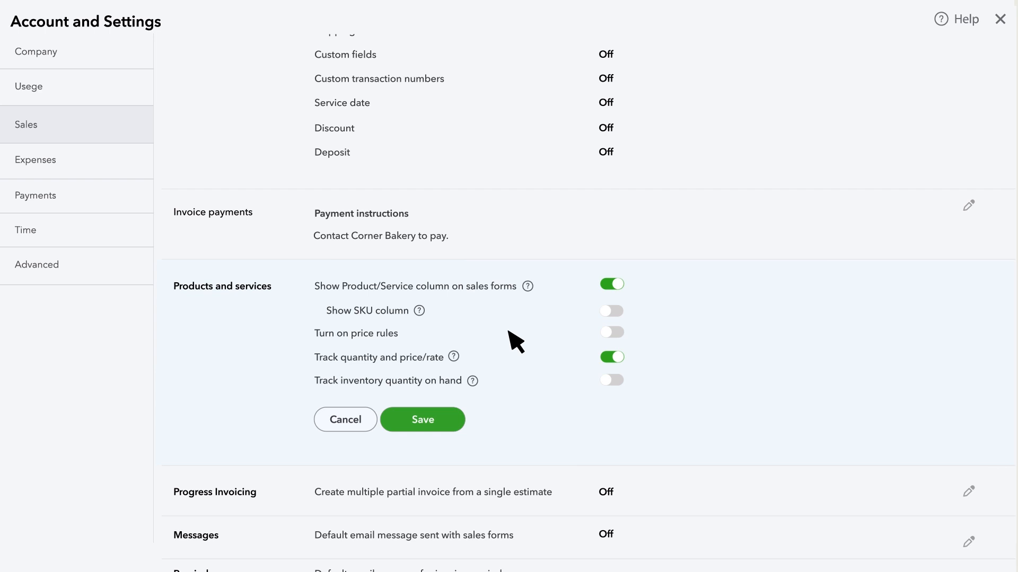
{"action": "mouse_move", "coordinate": [523, 339]}
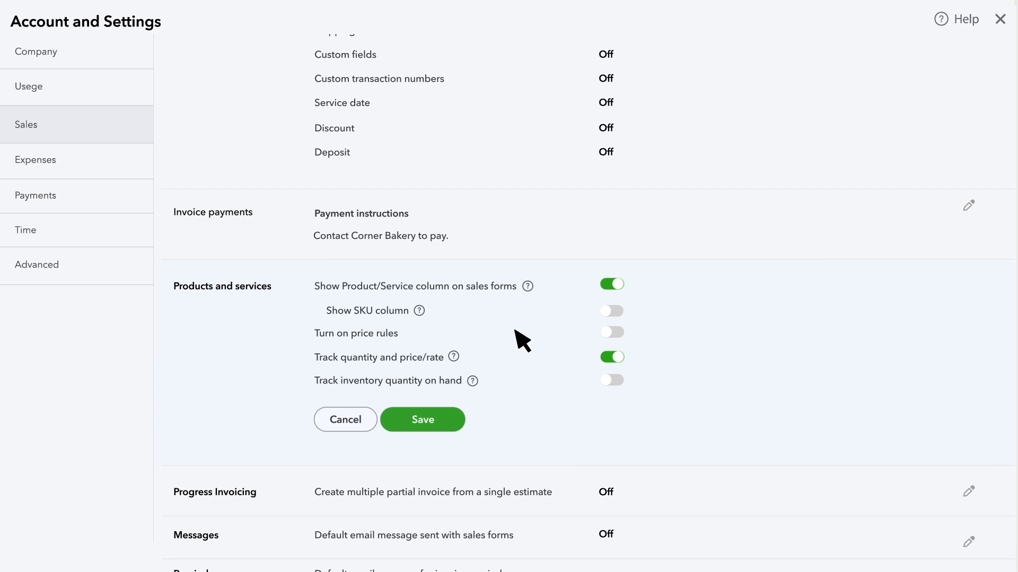
{"action": "left_click", "coordinate": [611, 311]}
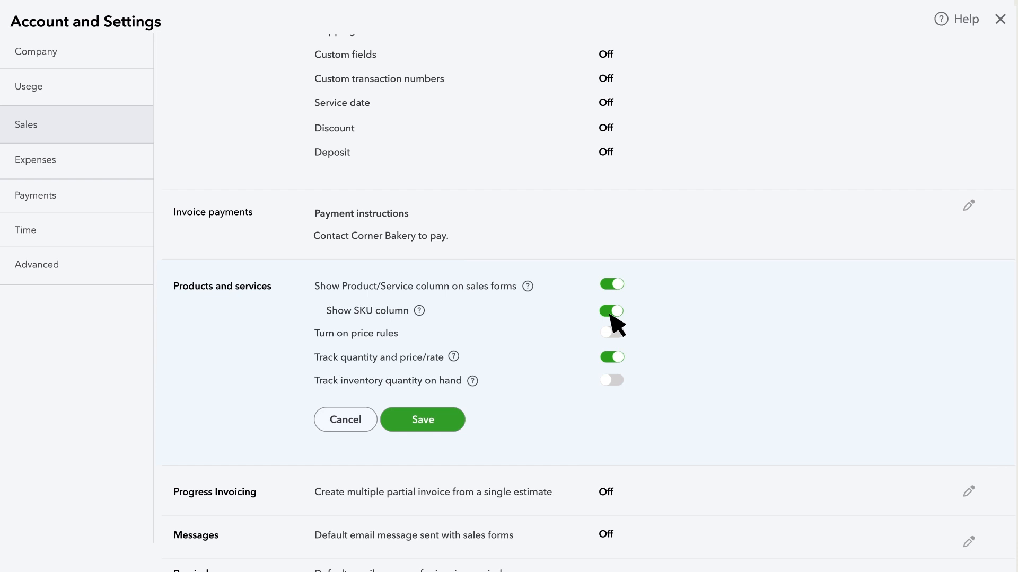
{"action": "mouse_move", "coordinate": [634, 326]}
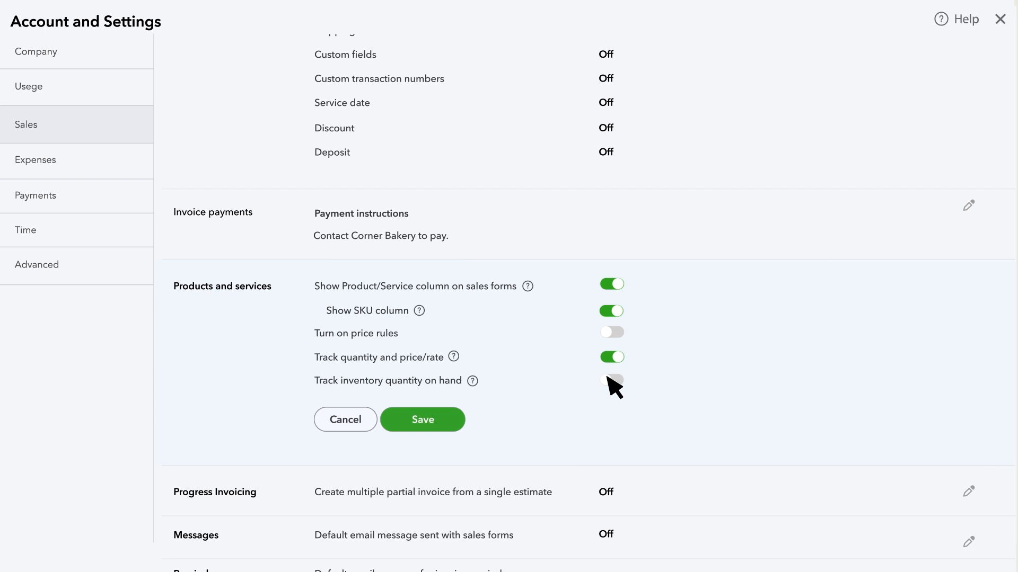
{"action": "left_click", "coordinate": [612, 381]}
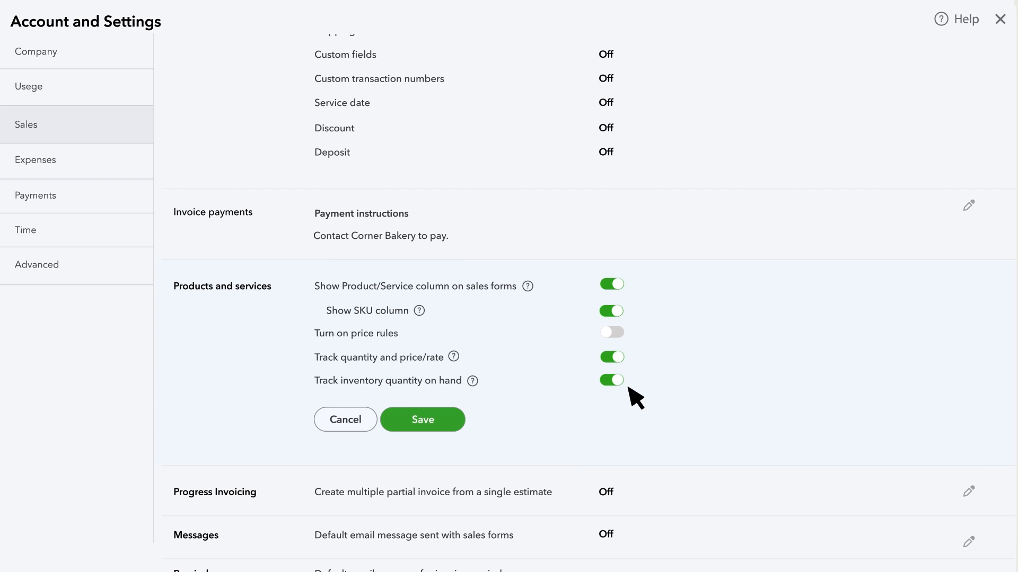
{"action": "left_click", "coordinate": [612, 332]}
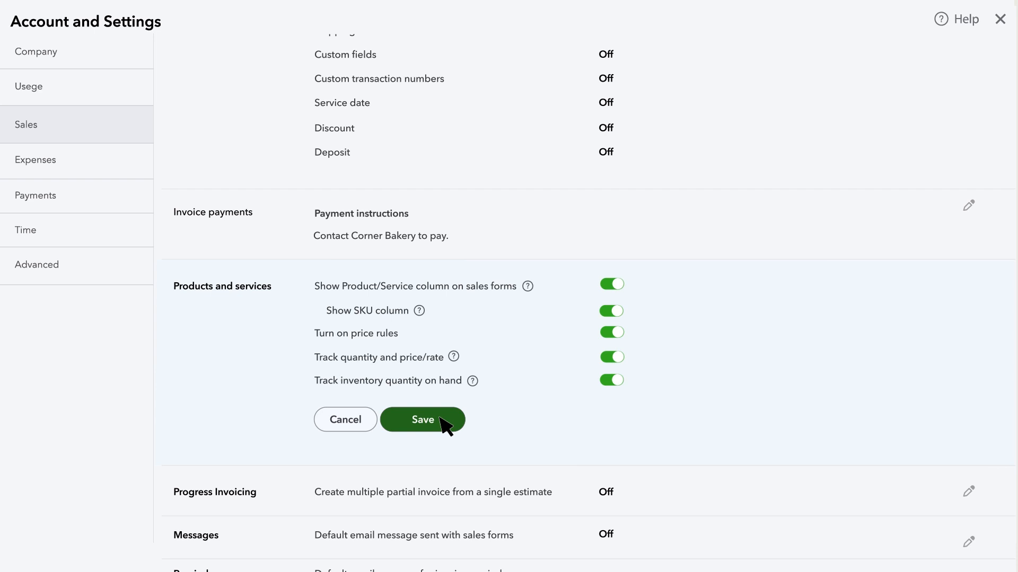
{"action": "left_click", "coordinate": [423, 419]}
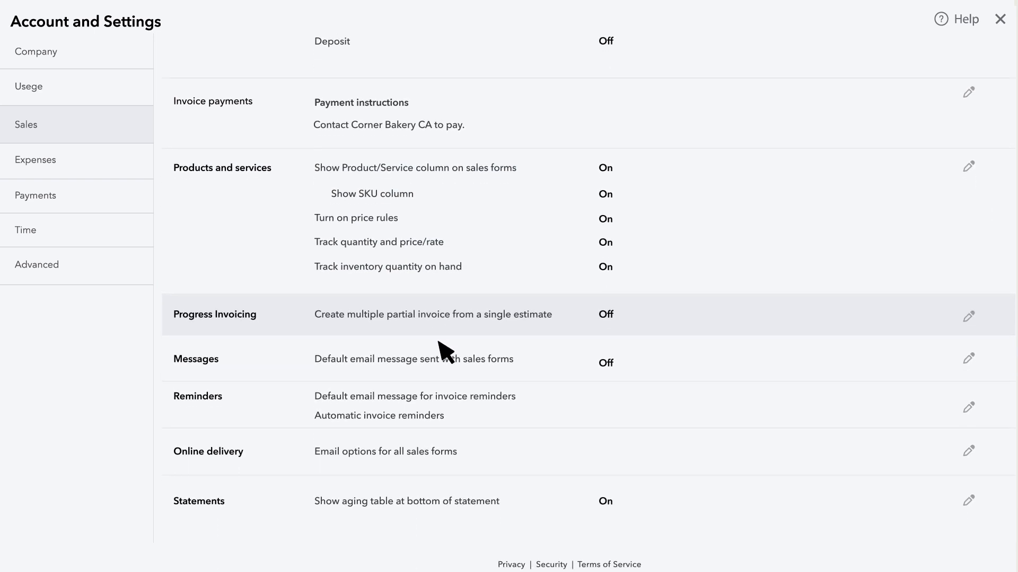
Switch Progress Invoicing on and save the setting.
{"action": "left_click", "coordinate": [967, 316]}
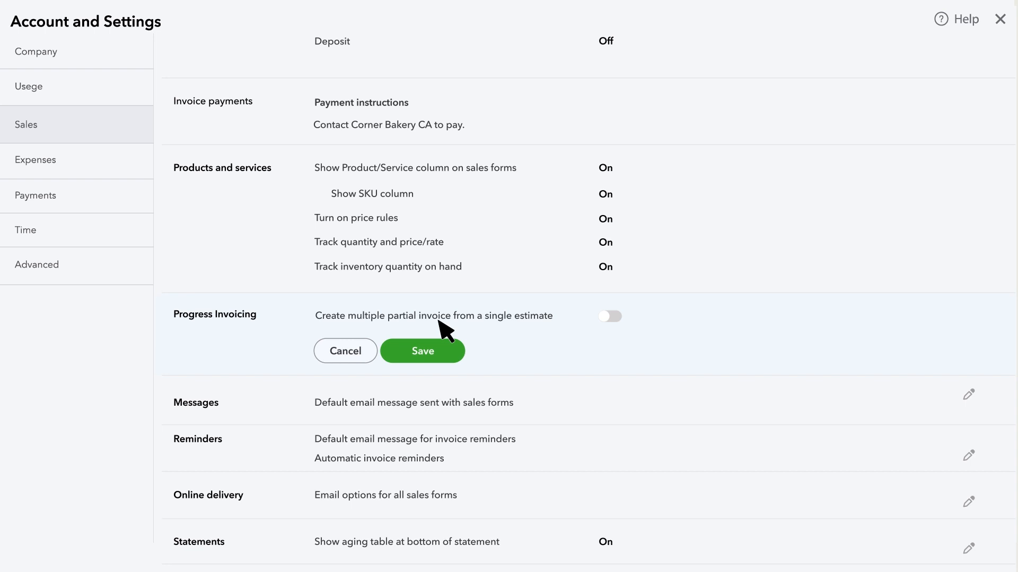
{"action": "left_click", "coordinate": [610, 317]}
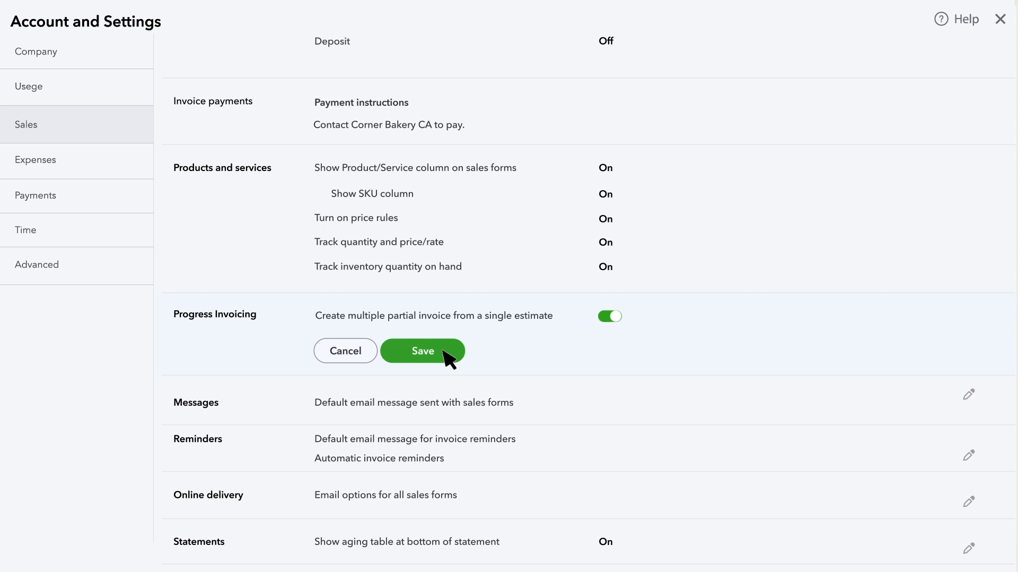
{"action": "left_click", "coordinate": [422, 351]}
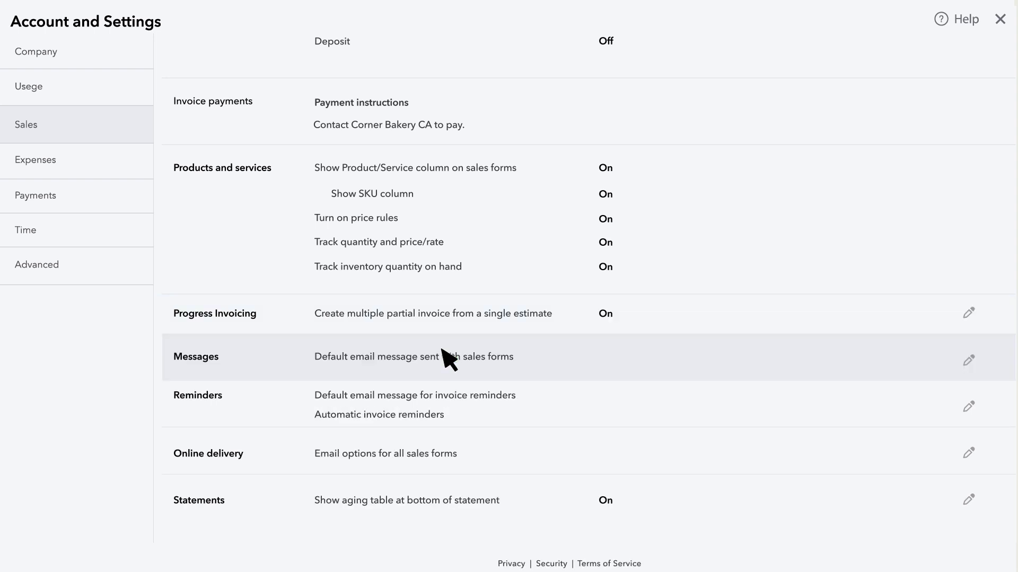
{"action": "mouse_move", "coordinate": [563, 373]}
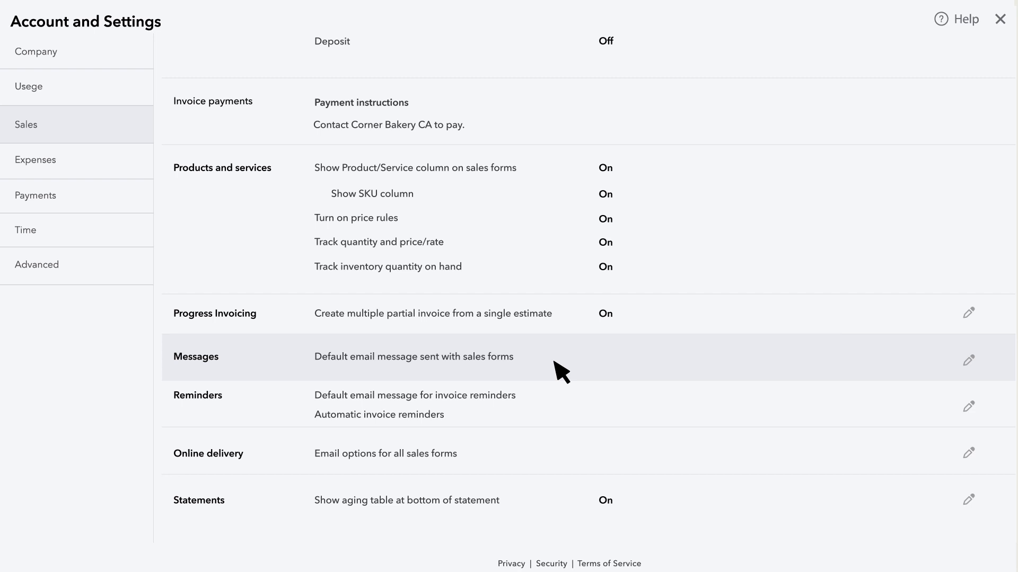
Tick 'Email me a copy' in the sales form Messages settings and save.
{"action": "left_click", "coordinate": [968, 360]}
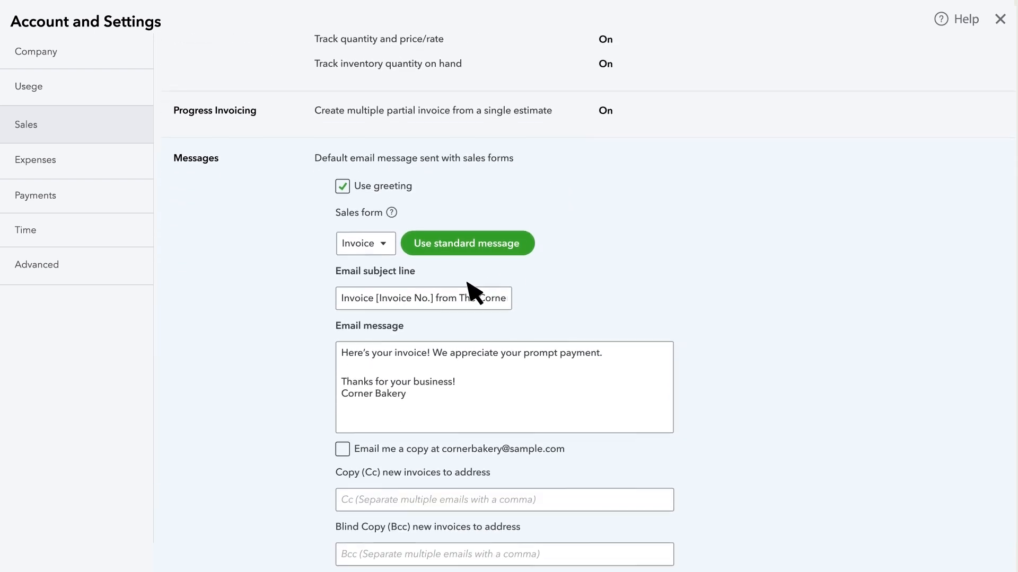
{"action": "scroll", "scroll_direction": "down", "scroll_amount": 3}
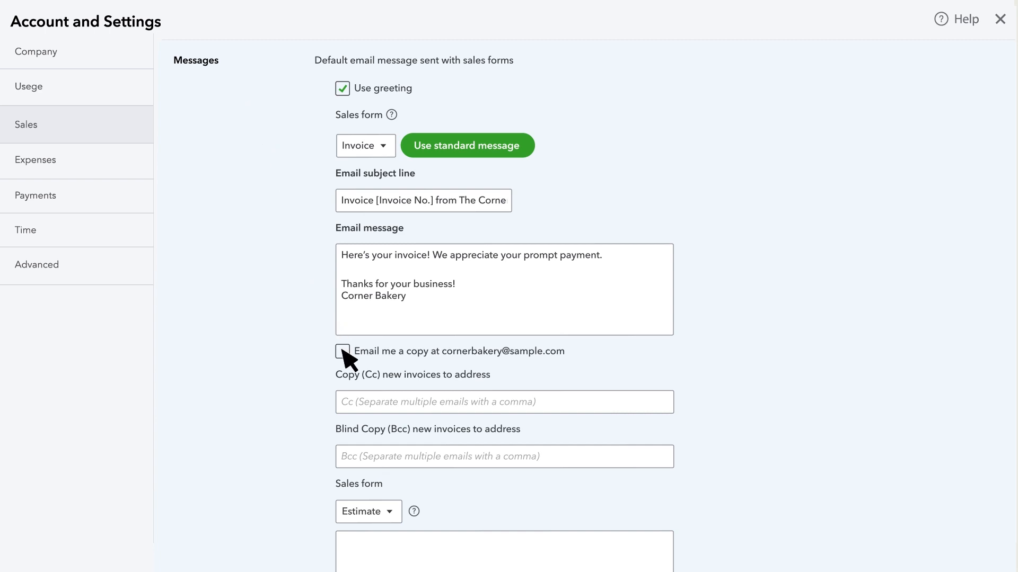
{"action": "left_click", "coordinate": [342, 351]}
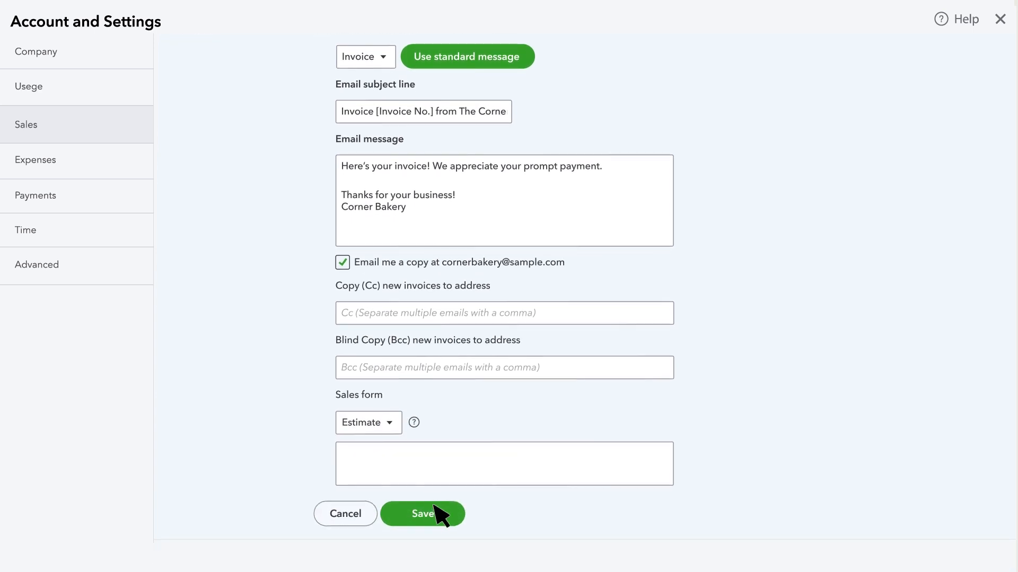
{"action": "left_click", "coordinate": [422, 514]}
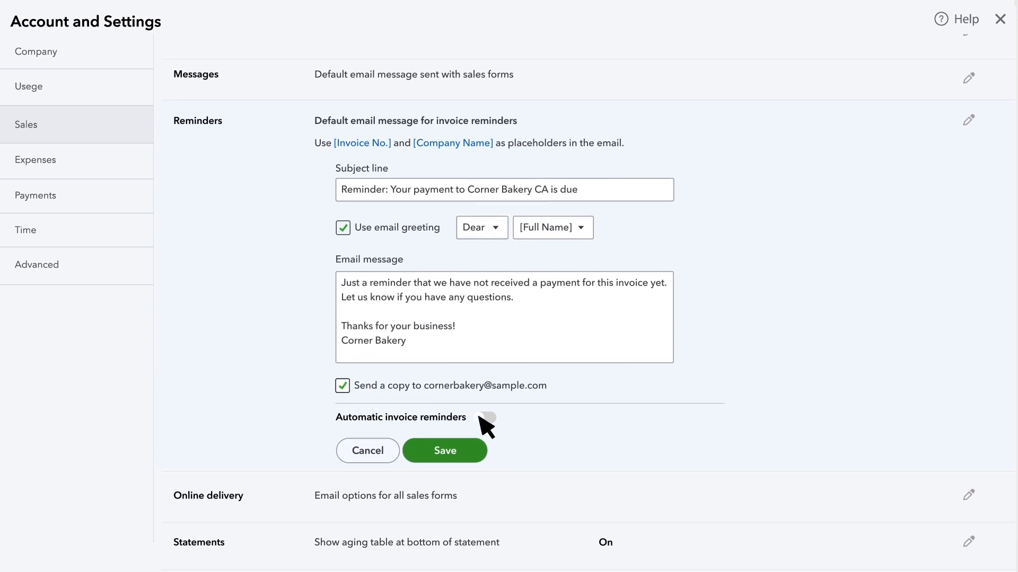
Turn on automatic invoice reminders and Reminder 1, then save.
{"action": "left_click", "coordinate": [488, 427]}
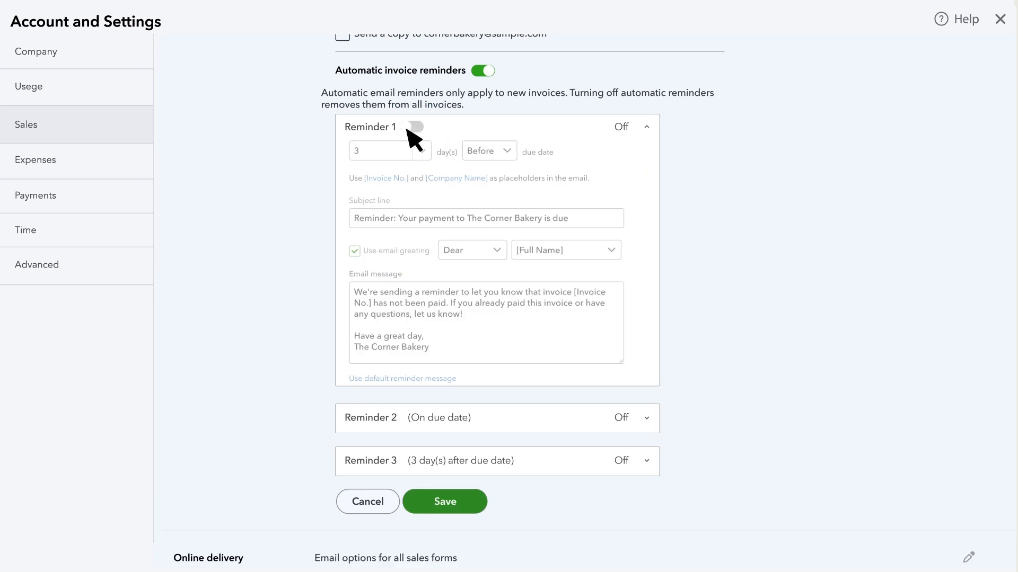
{"action": "left_click", "coordinate": [417, 126]}
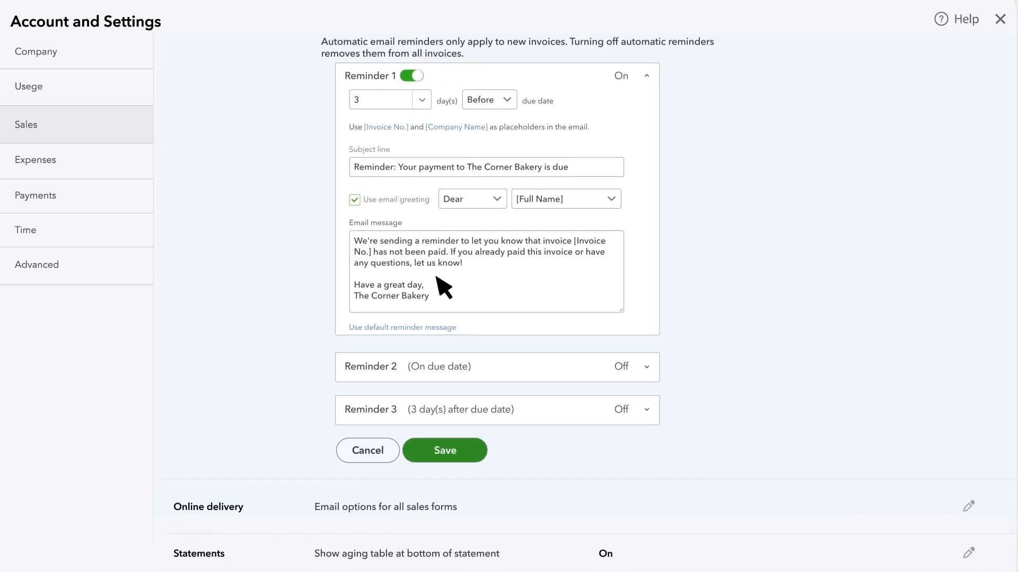
{"action": "scroll", "scroll_direction": "down", "scroll_amount": 3}
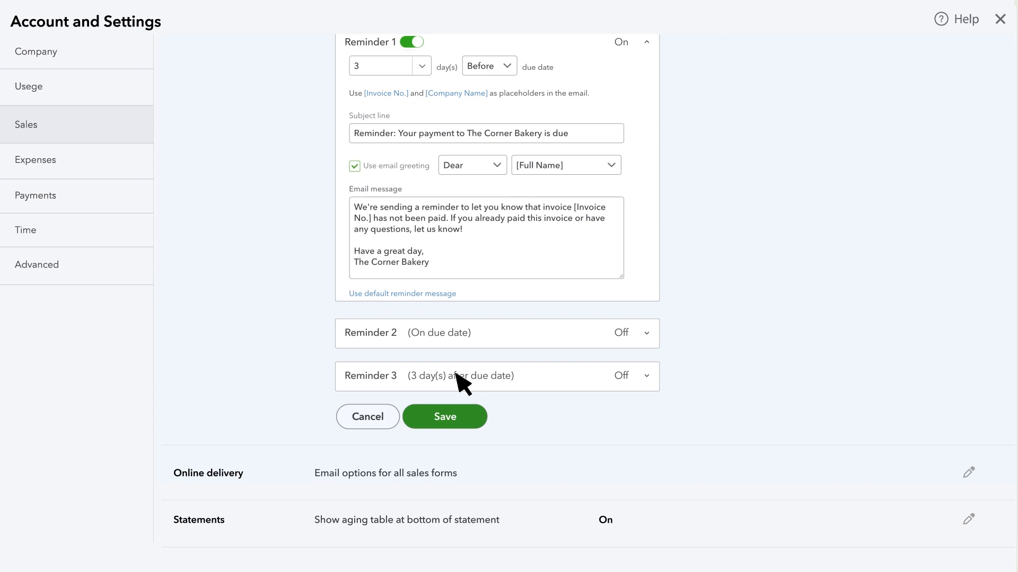
{"action": "mouse_move", "coordinate": [471, 433]}
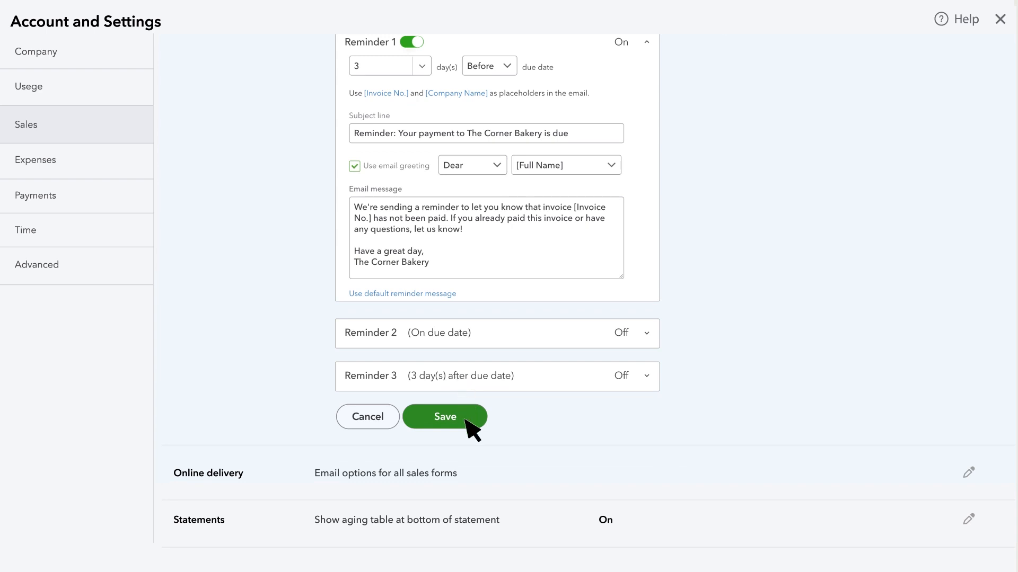
{"action": "left_click", "coordinate": [445, 416]}
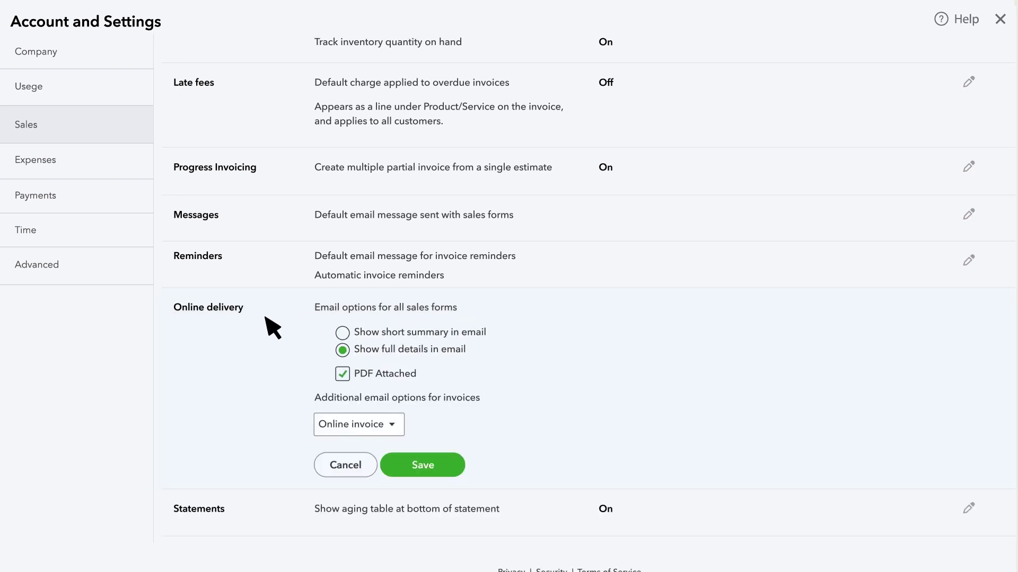
{"action": "mouse_move", "coordinate": [257, 329]}
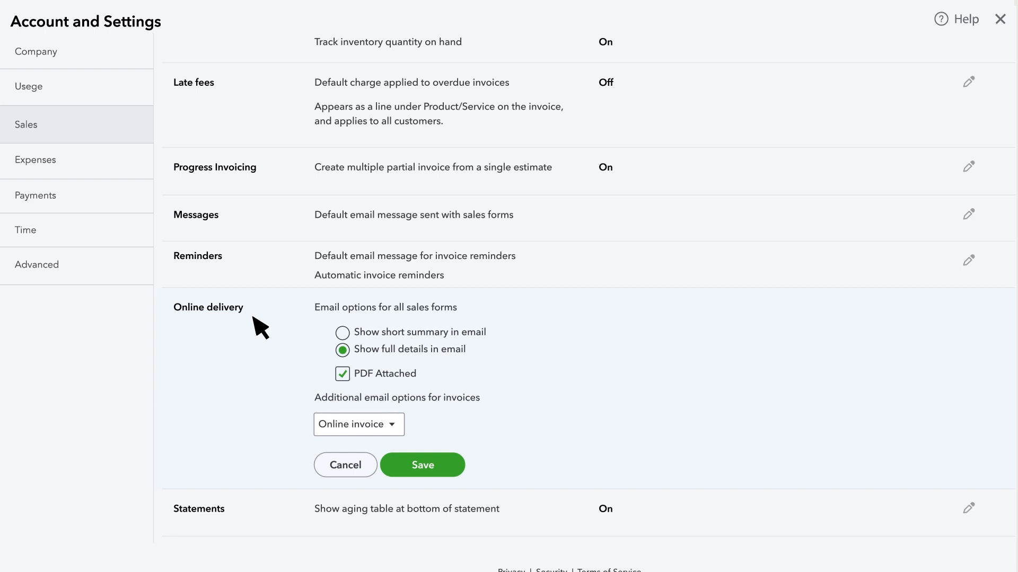
{"action": "mouse_move", "coordinate": [429, 388]}
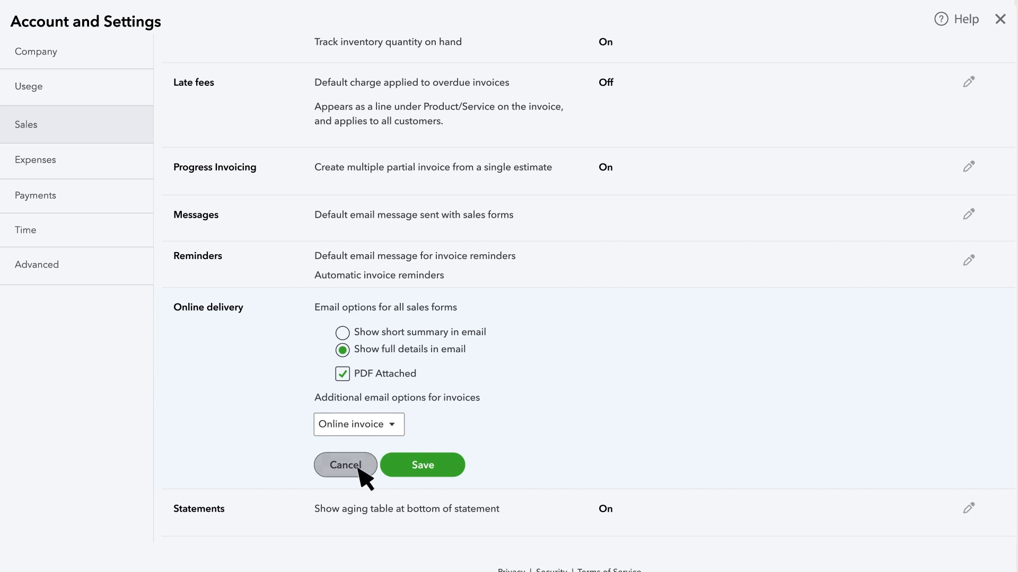
{"action": "left_click", "coordinate": [345, 465]}
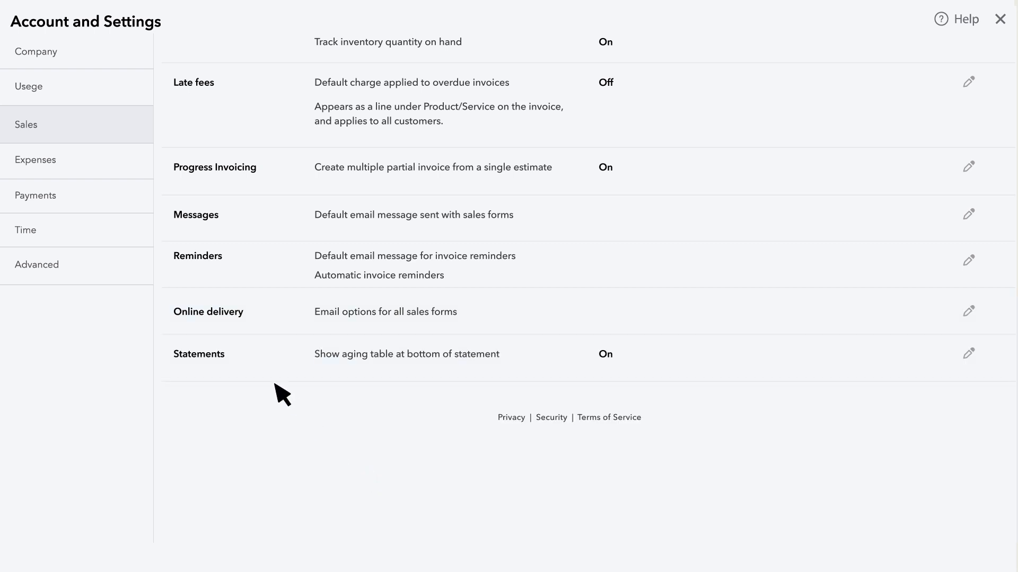
{"action": "left_click", "coordinate": [968, 353]}
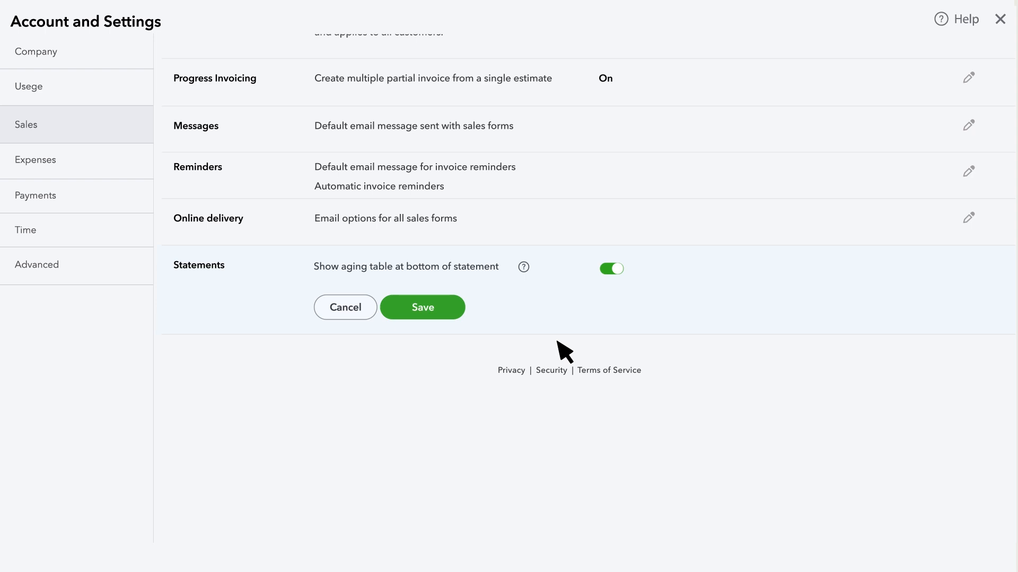
{"action": "mouse_move", "coordinate": [357, 318]}
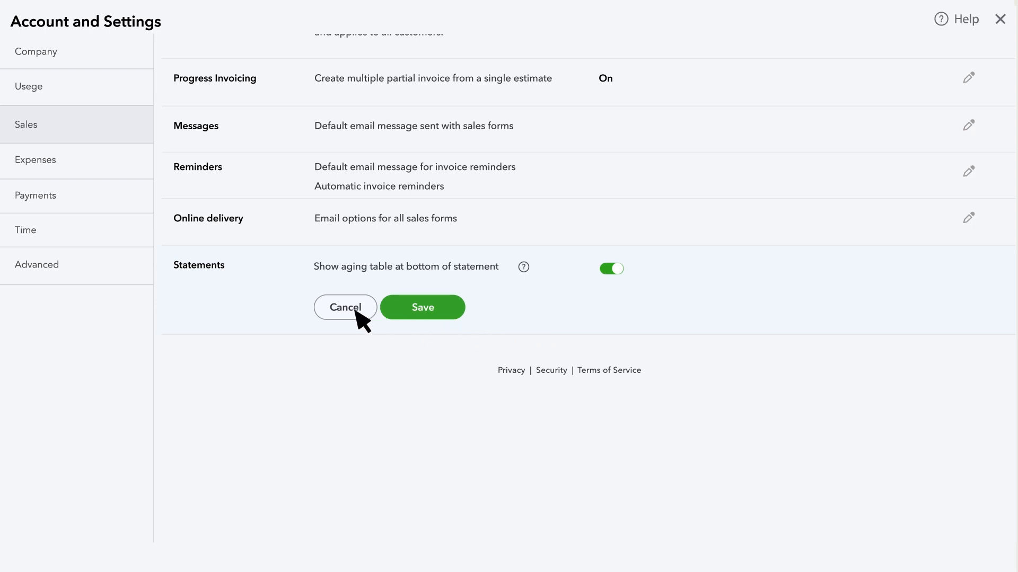
{"action": "left_click", "coordinate": [422, 307]}
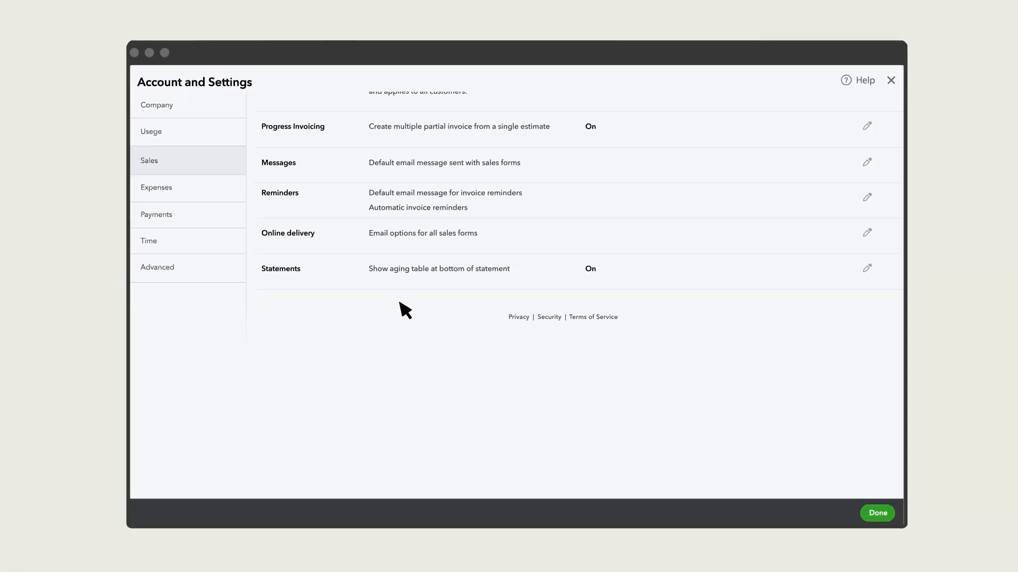